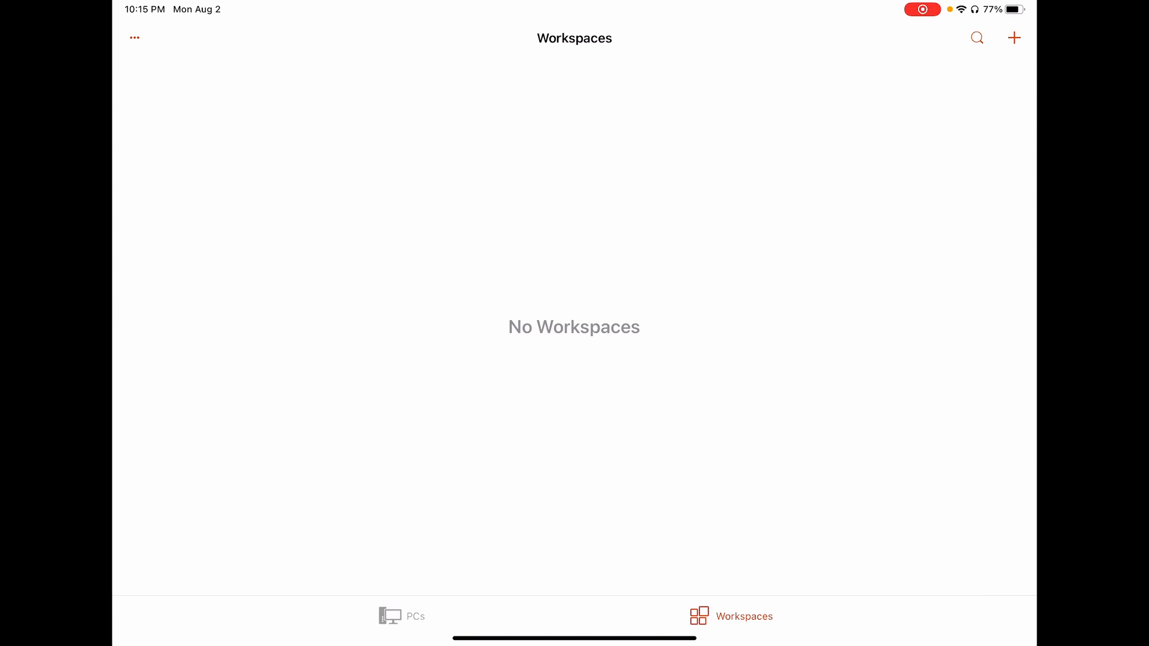
- Start adding a new workspace from the + menu on the Workspaces list
left_click(402, 617)
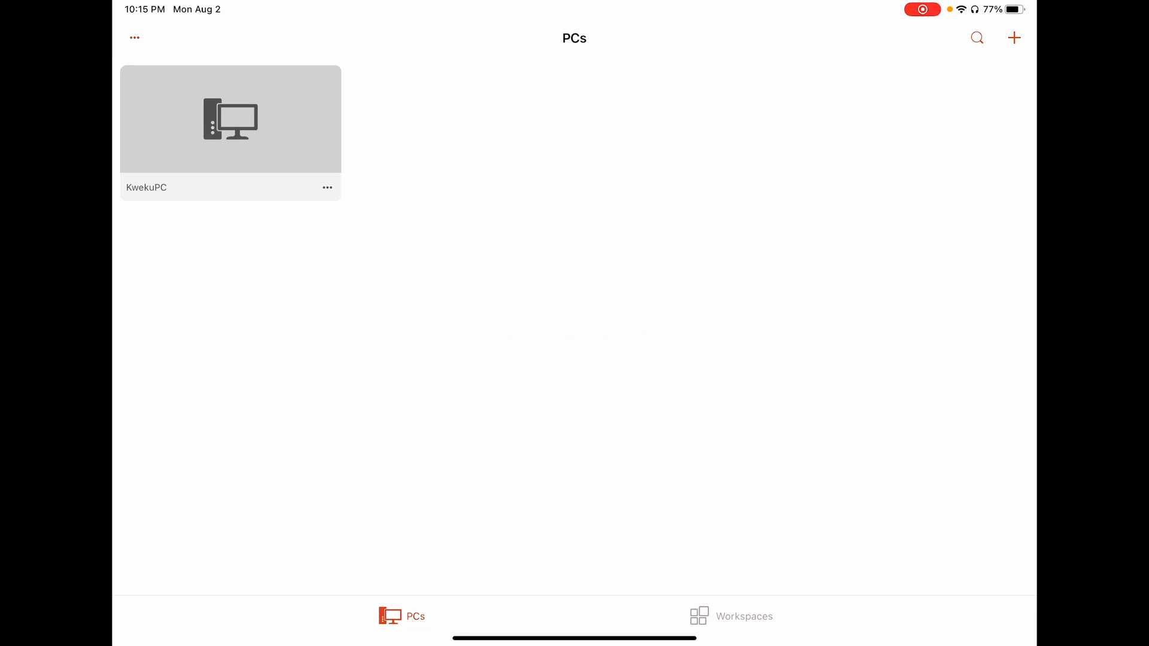
left_click(732, 616)
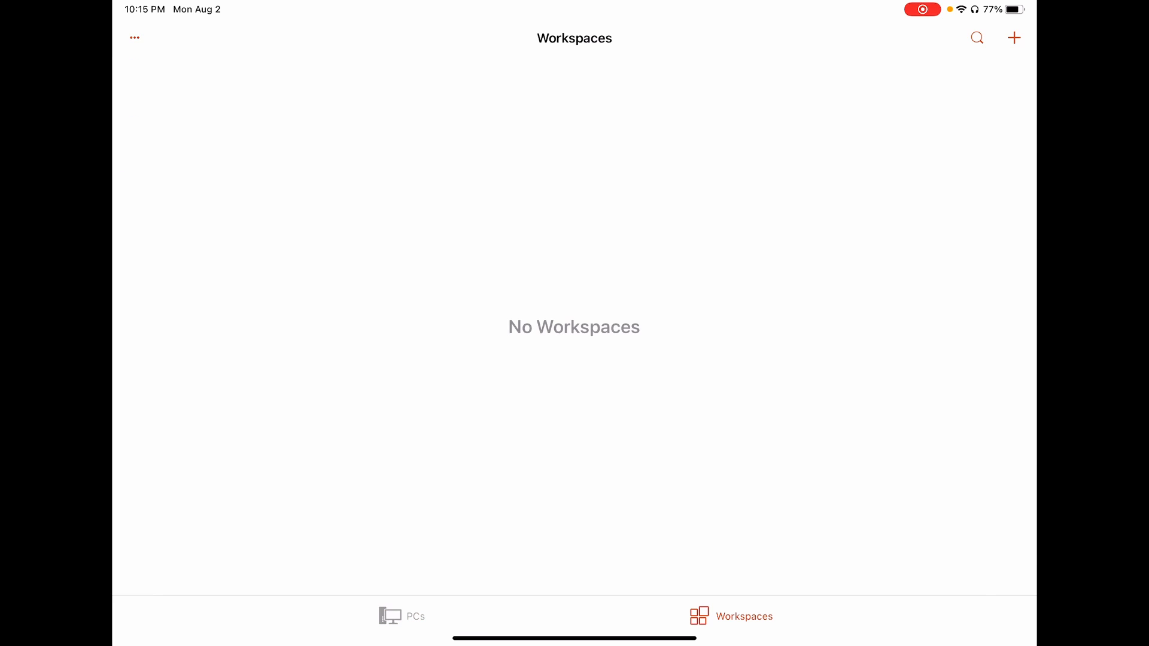
left_click(1013, 37)
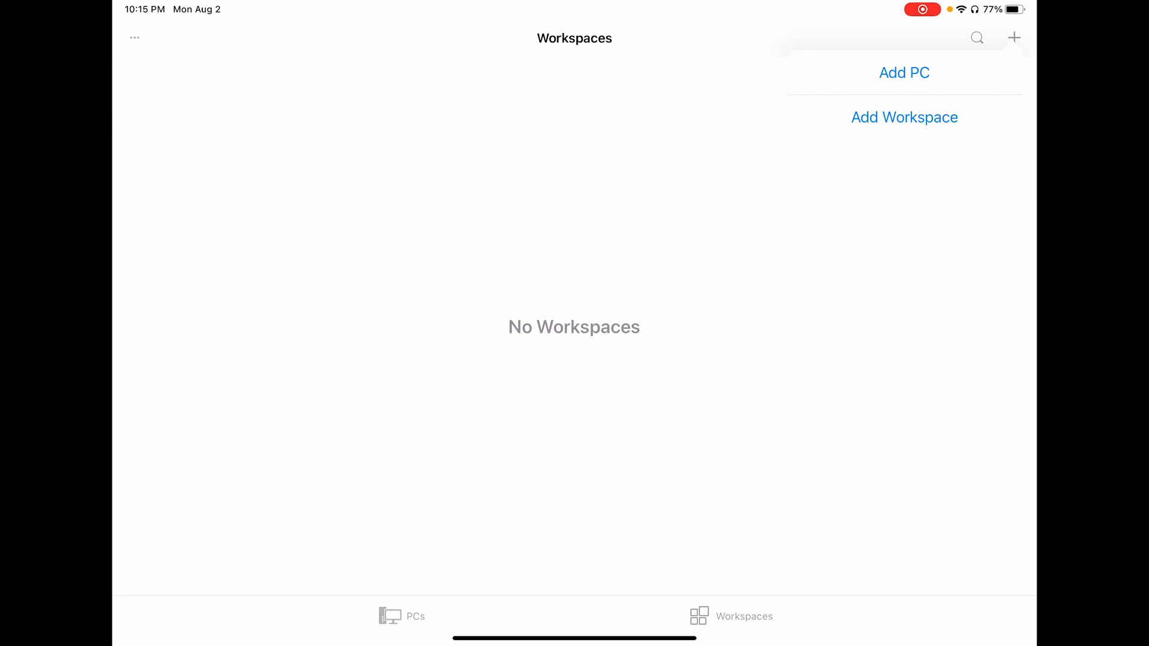
left_click(904, 117)
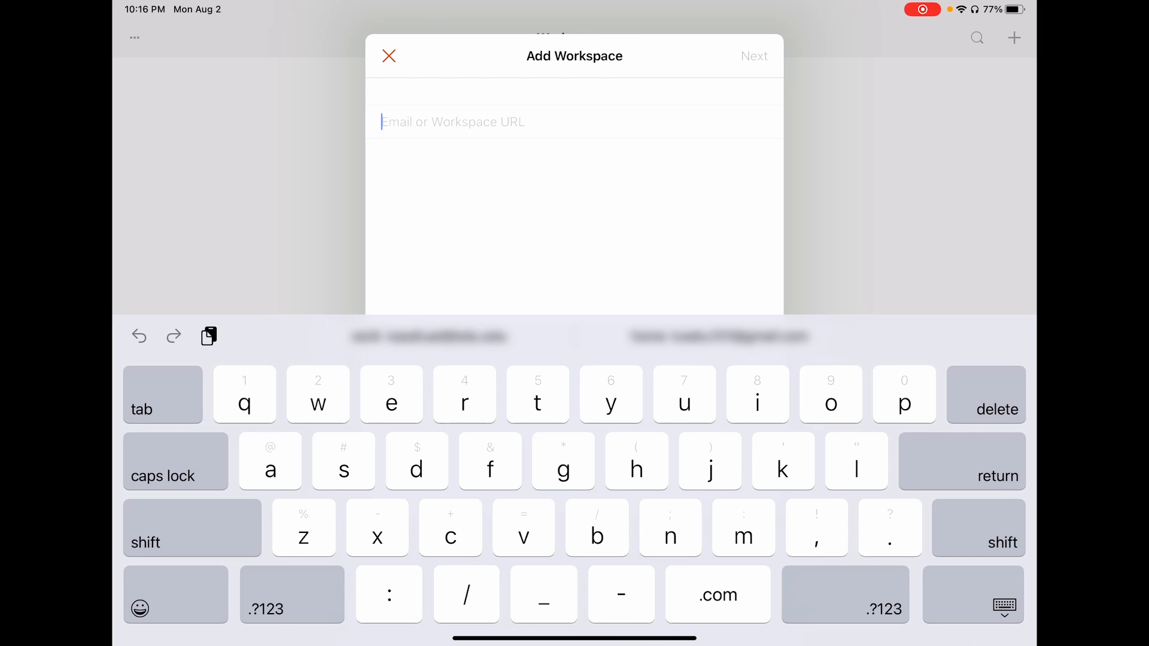
type("https://rdweb.wvd.microsoft.com/api/arm/feeddiscovery")
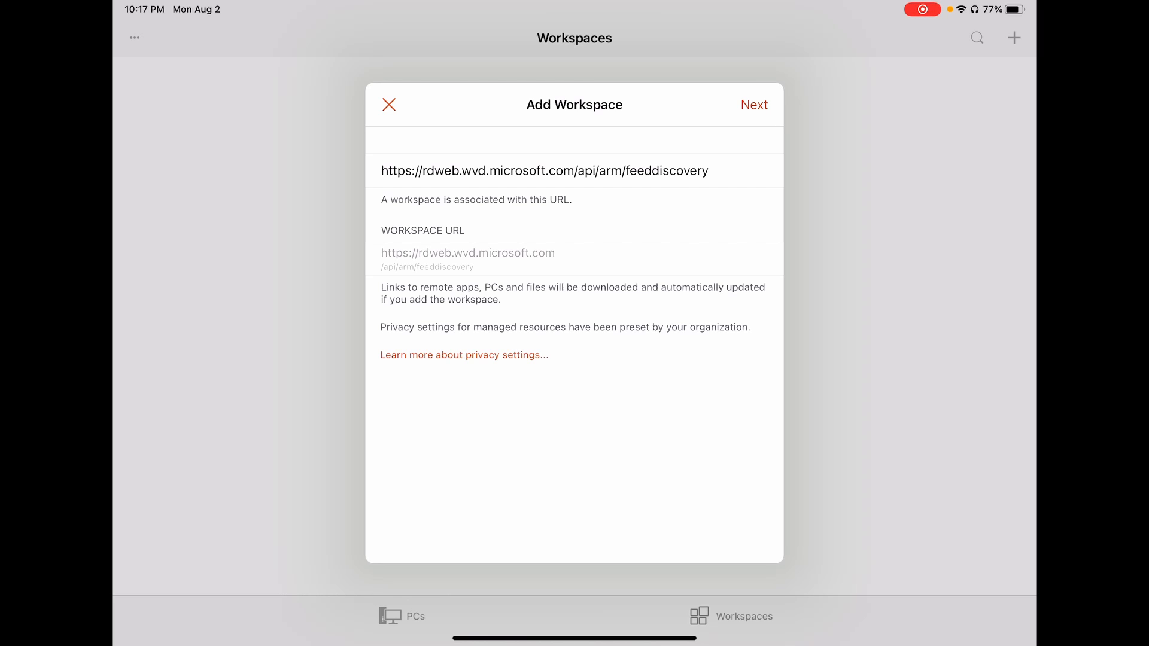
- Proceed and sign in with the existing Microsoft work account to subscribe the Cloud PC workspace
left_click(754, 105)
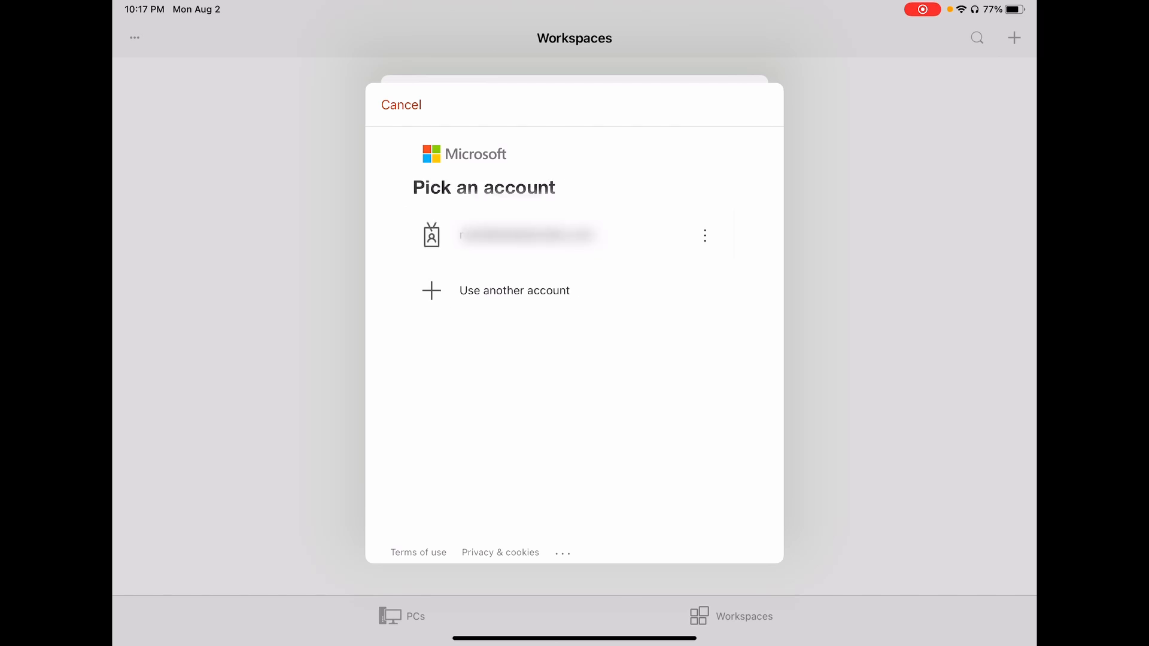
left_click(530, 235)
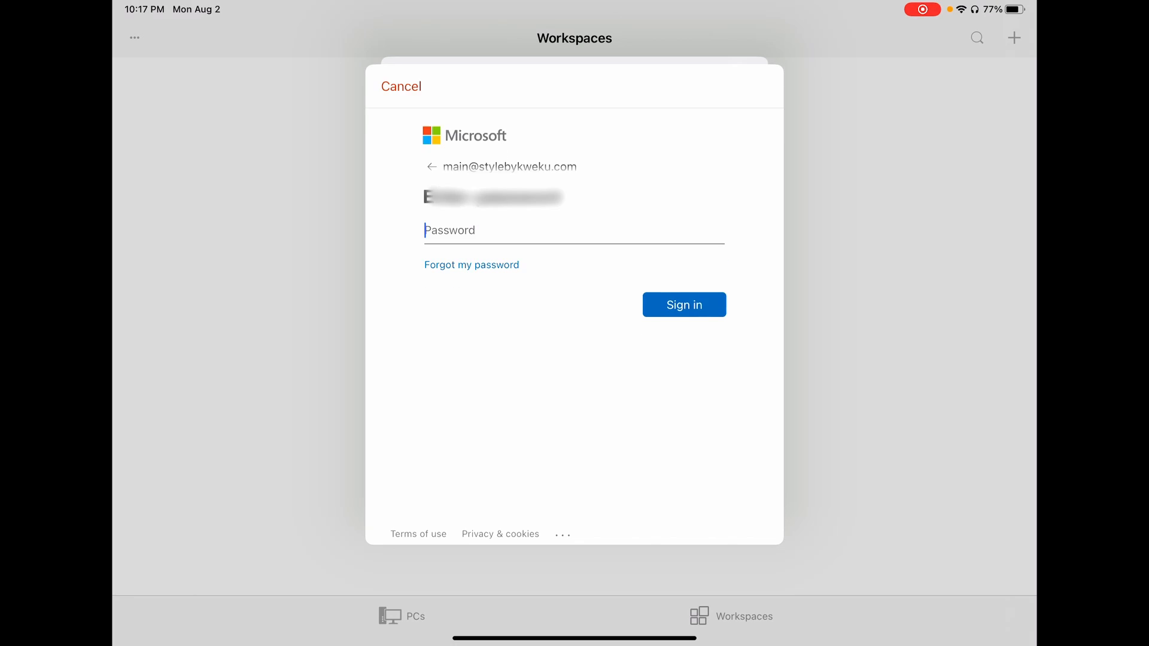
left_click(683, 306)
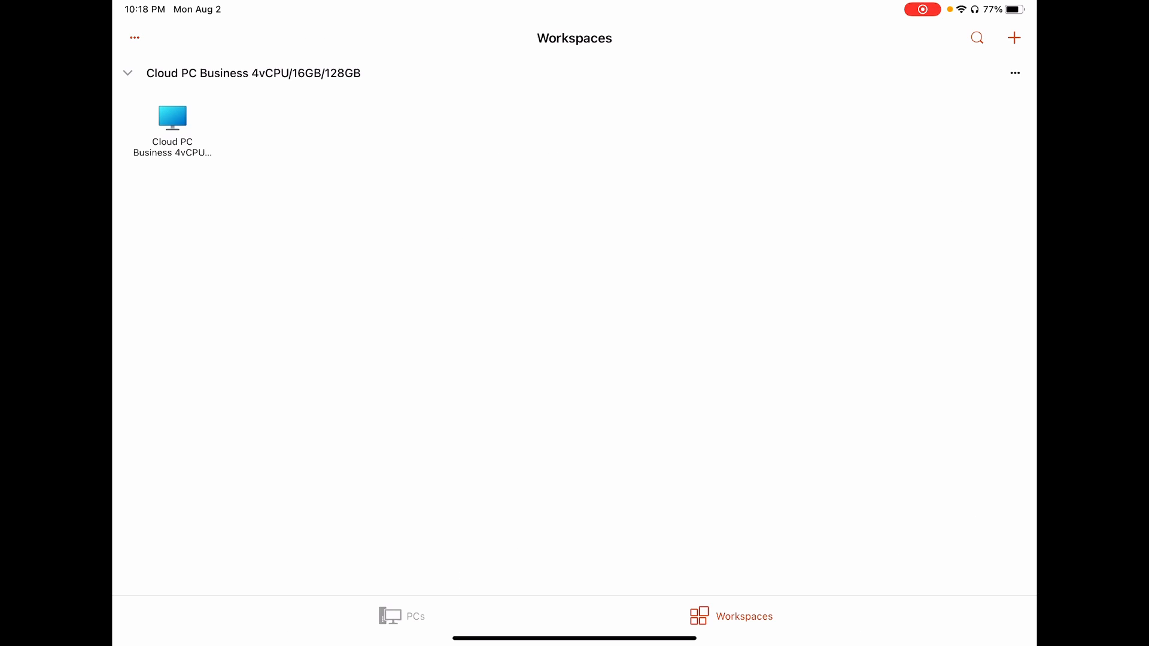
- Connect to the Cloud PC Business 4vCPU/16GB/128GB and confirm the user account
double_click(173, 117)
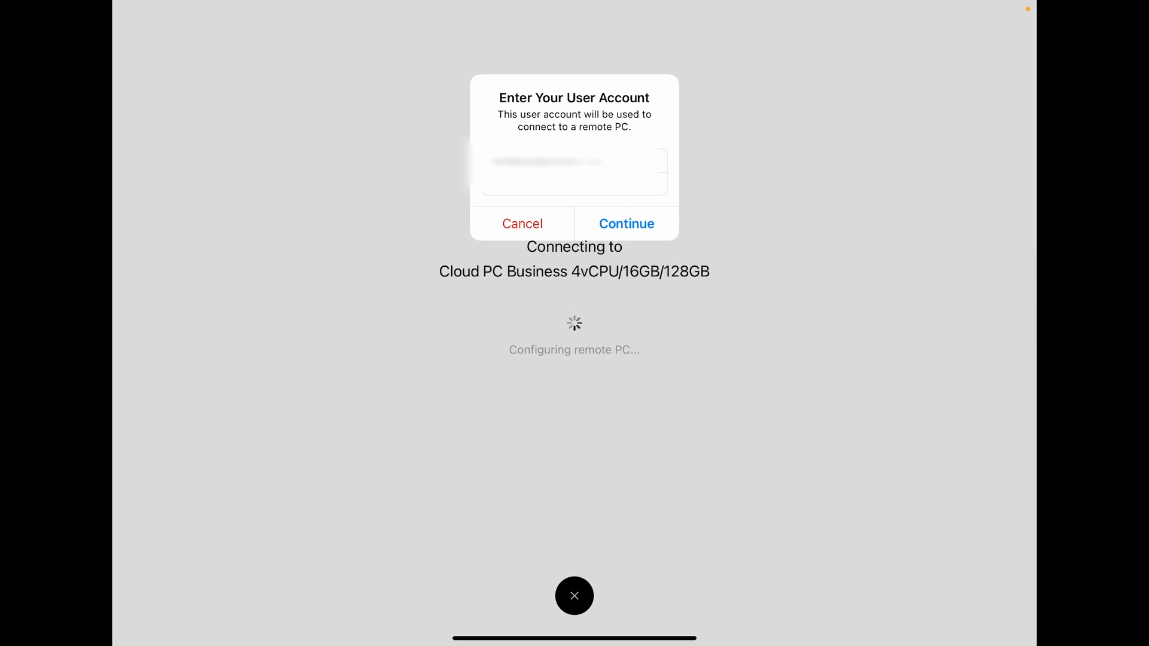
left_click(627, 223)
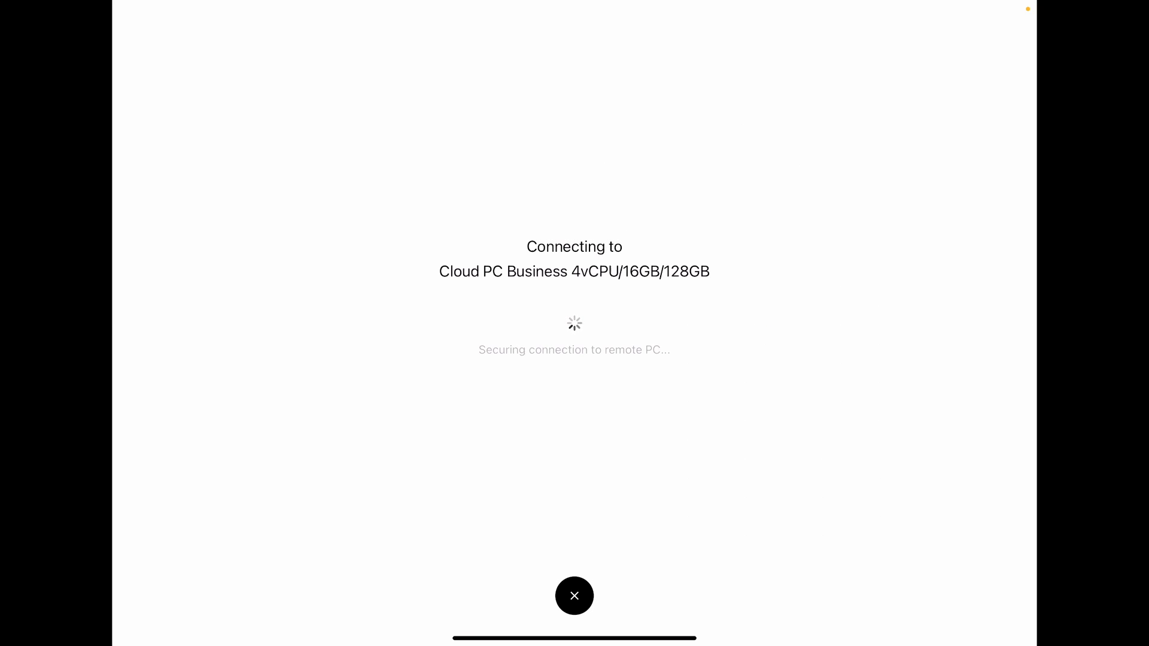